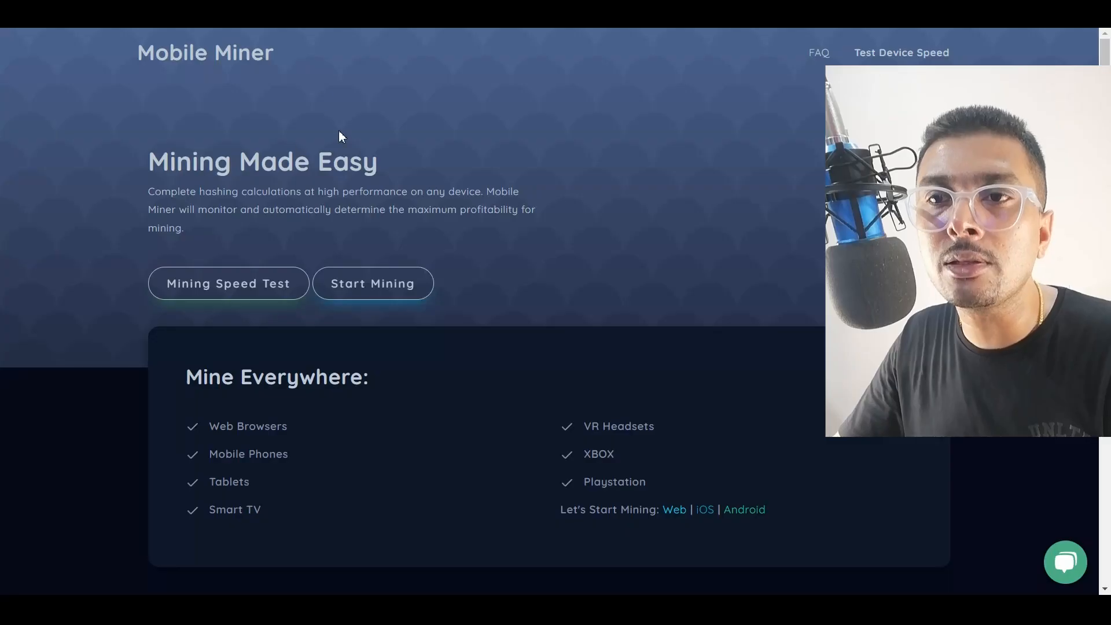
{"action": "scroll", "scroll_direction": "down", "scroll_amount": 3}
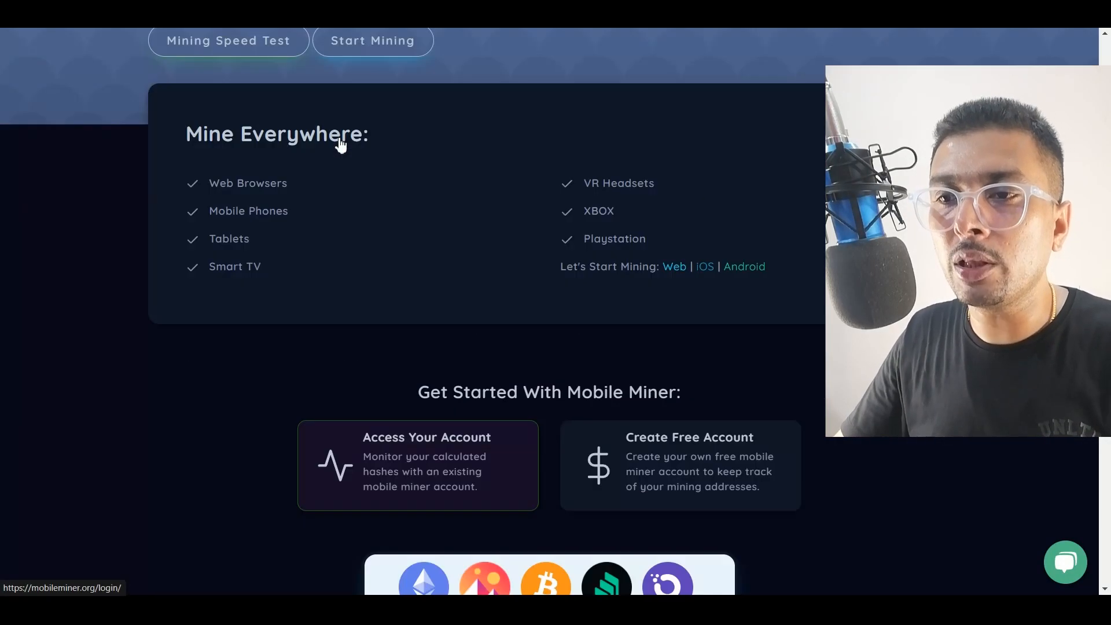
{"action": "scroll", "scroll_direction": "down", "scroll_amount": 3}
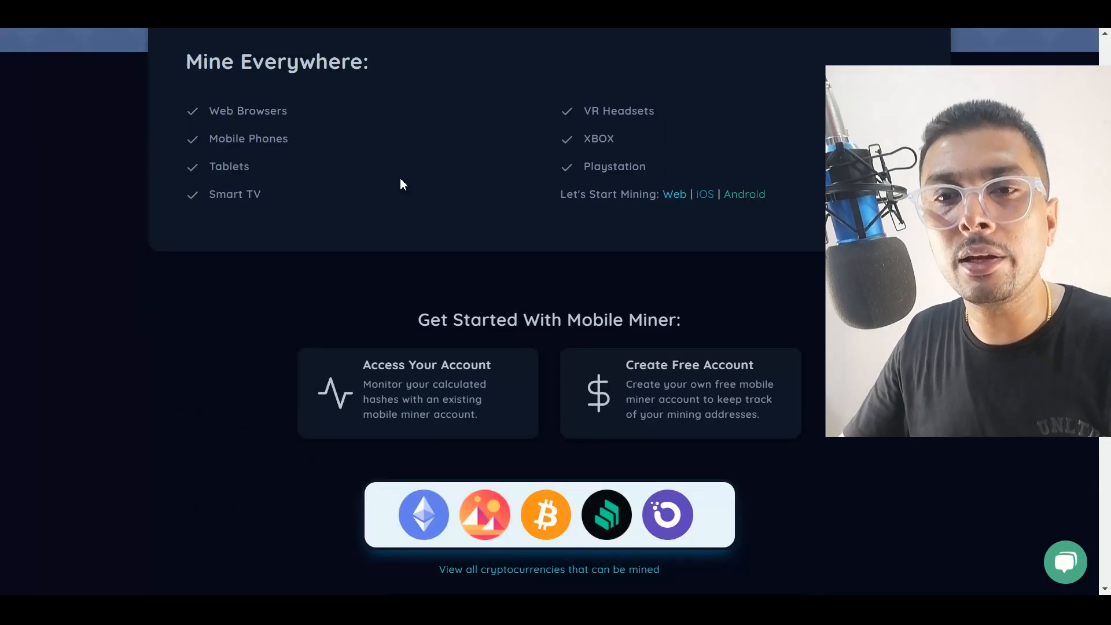
{"action": "mouse_move", "coordinate": [250, 149]}
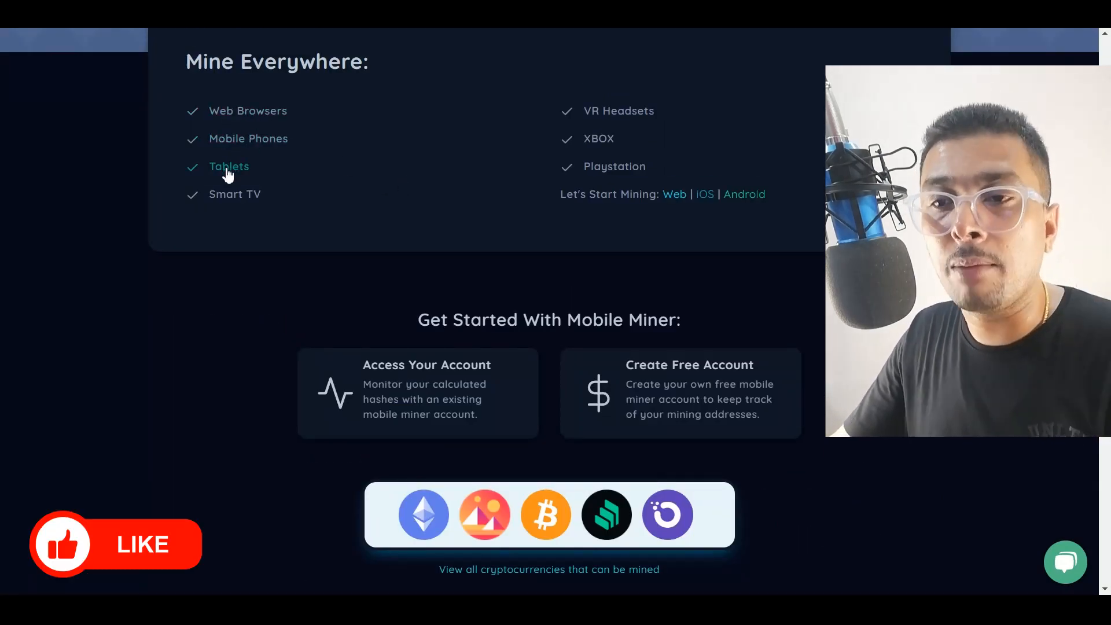
{"action": "mouse_move", "coordinate": [609, 102]}
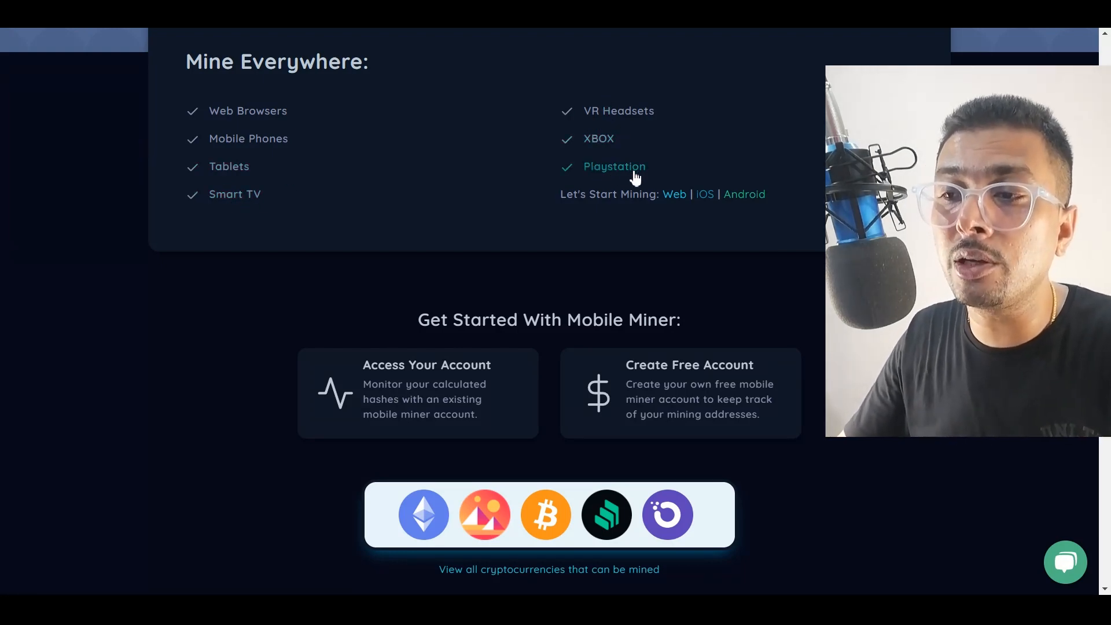
{"action": "mouse_move", "coordinate": [649, 216]}
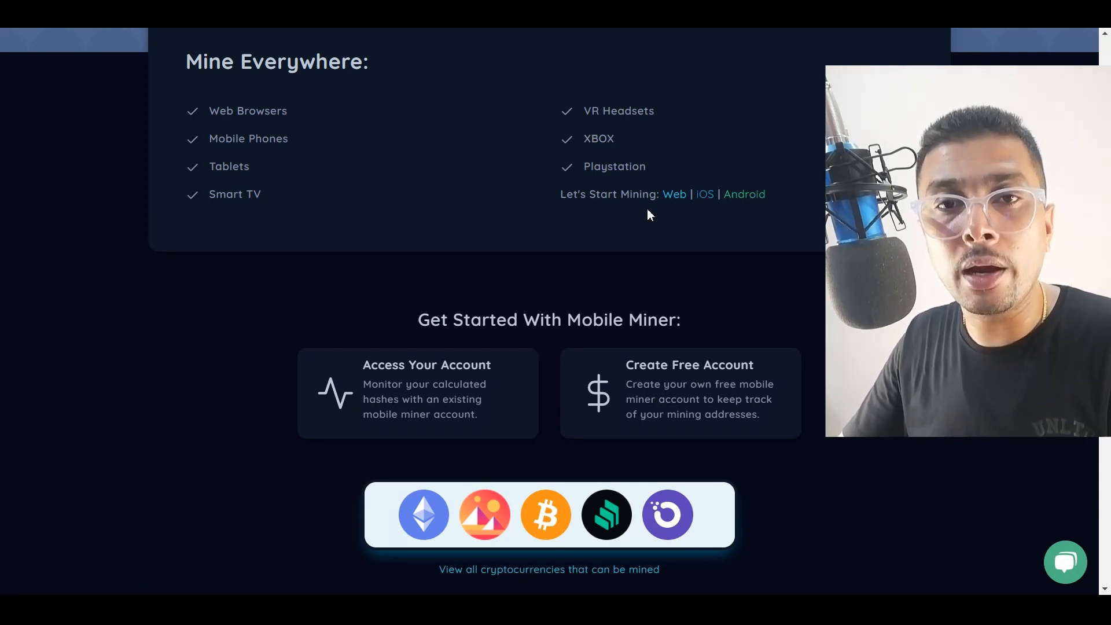
{"action": "scroll", "scroll_direction": "down", "scroll_amount": 3}
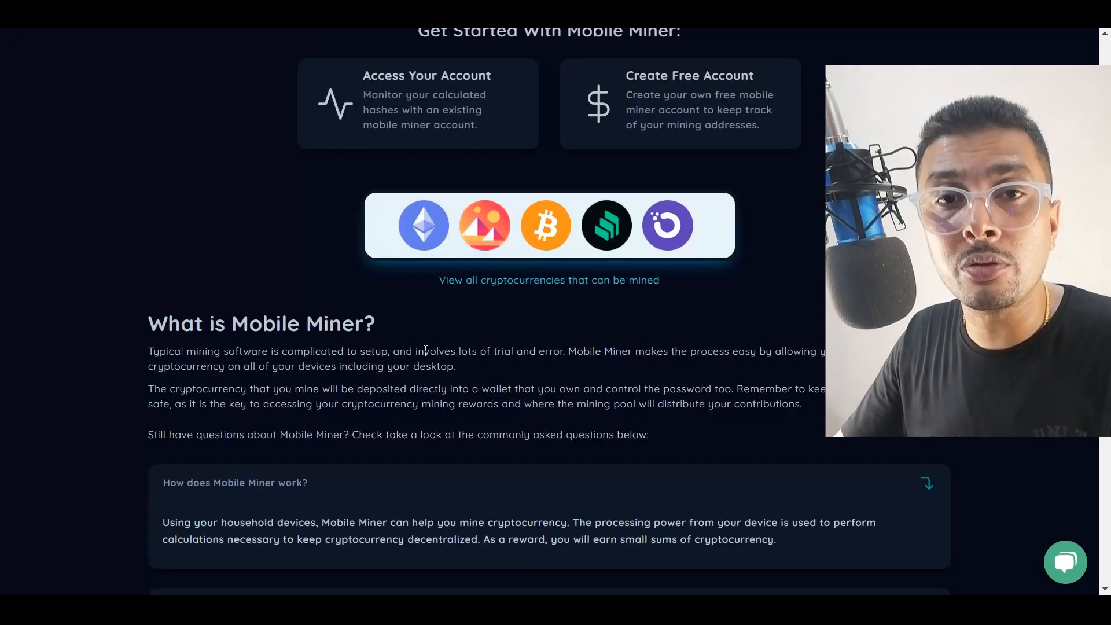
{"action": "mouse_move", "coordinate": [403, 255]}
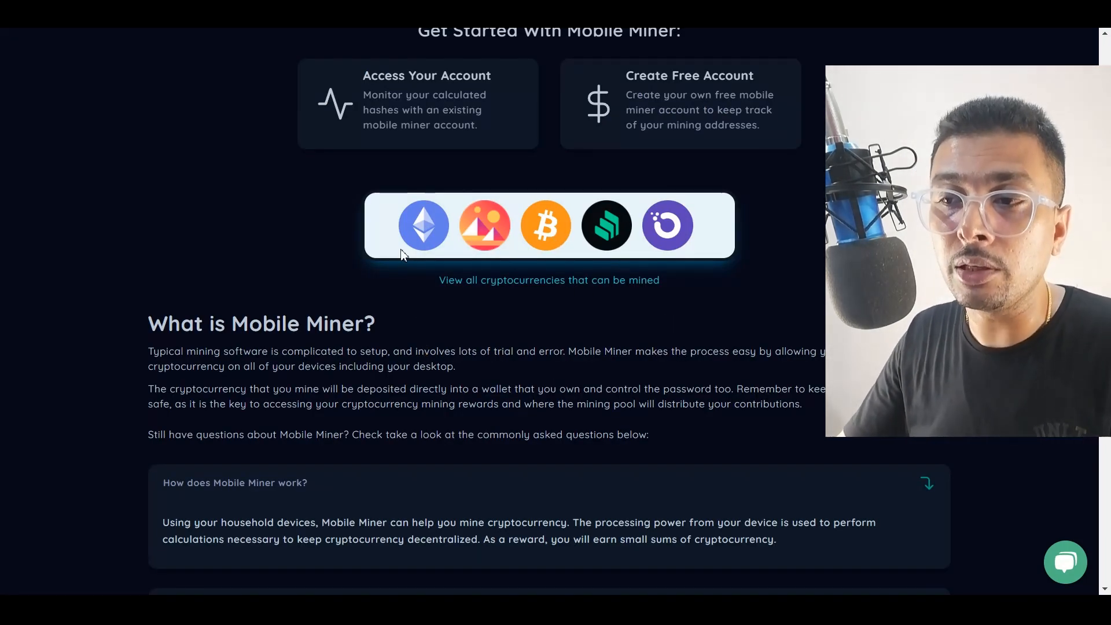
{"action": "scroll", "scroll_direction": "up", "scroll_amount": 3}
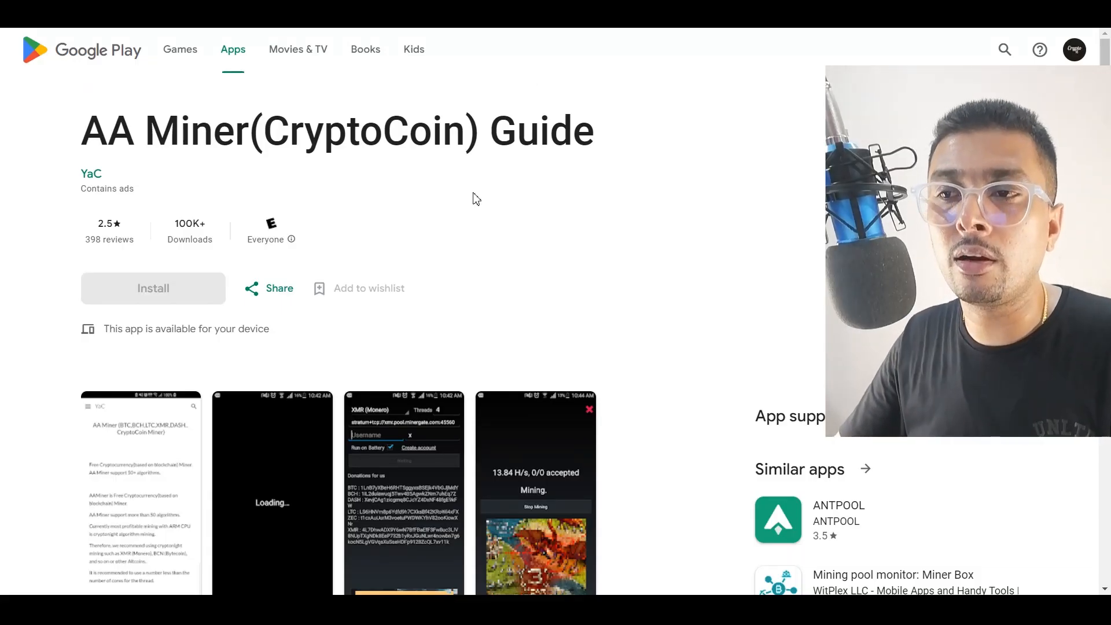
{"action": "scroll", "scroll_direction": "down", "scroll_amount": 3}
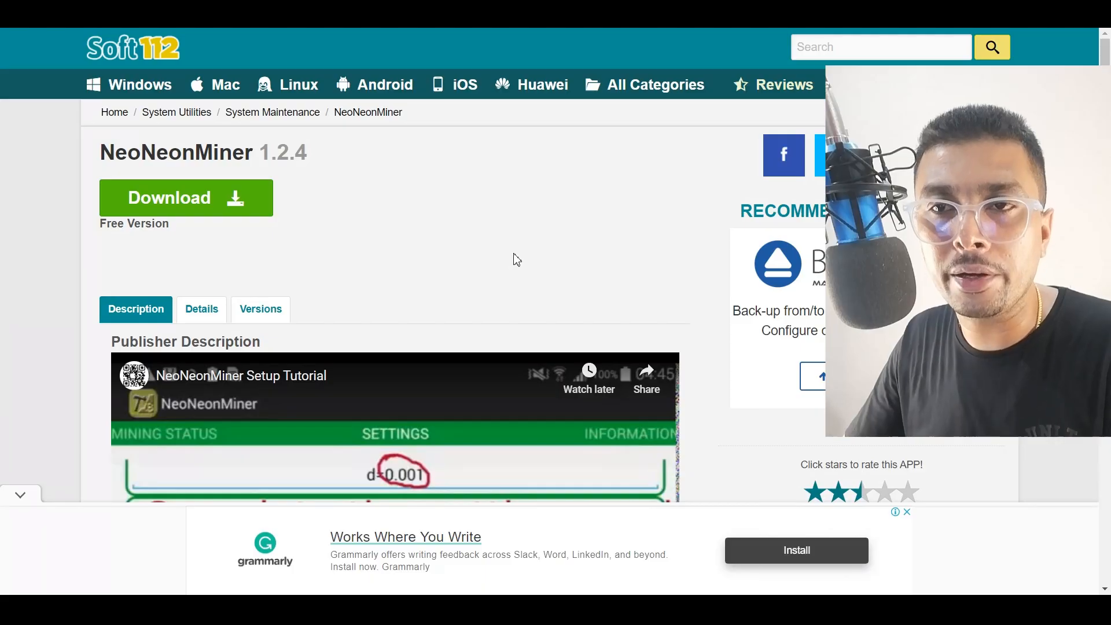
{"action": "mouse_move", "coordinate": [164, 52]}
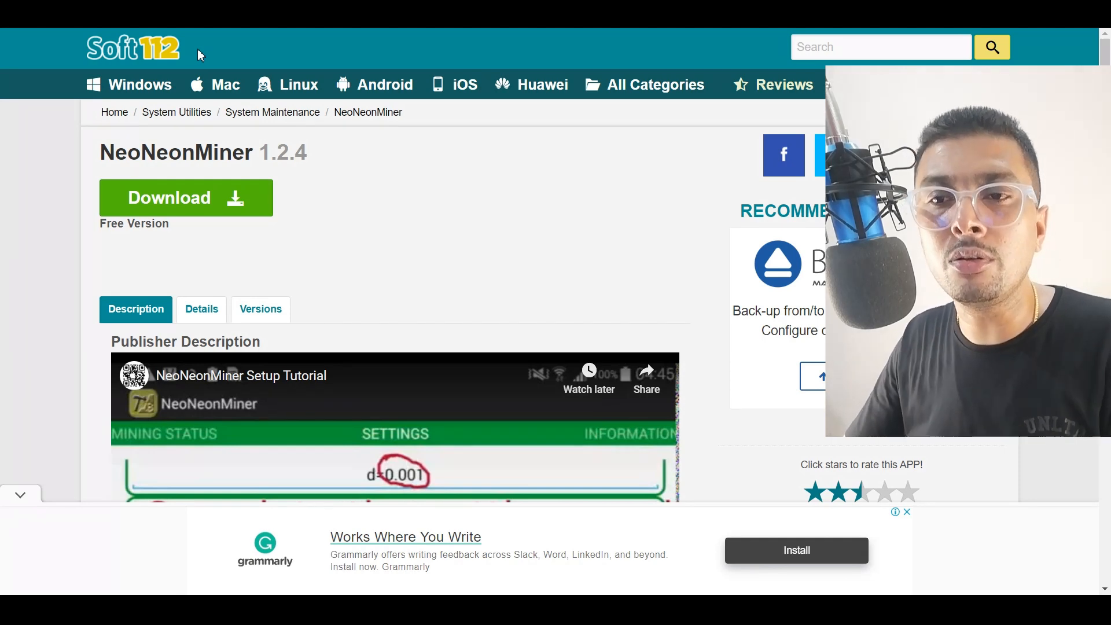
{"action": "mouse_move", "coordinate": [280, 241]}
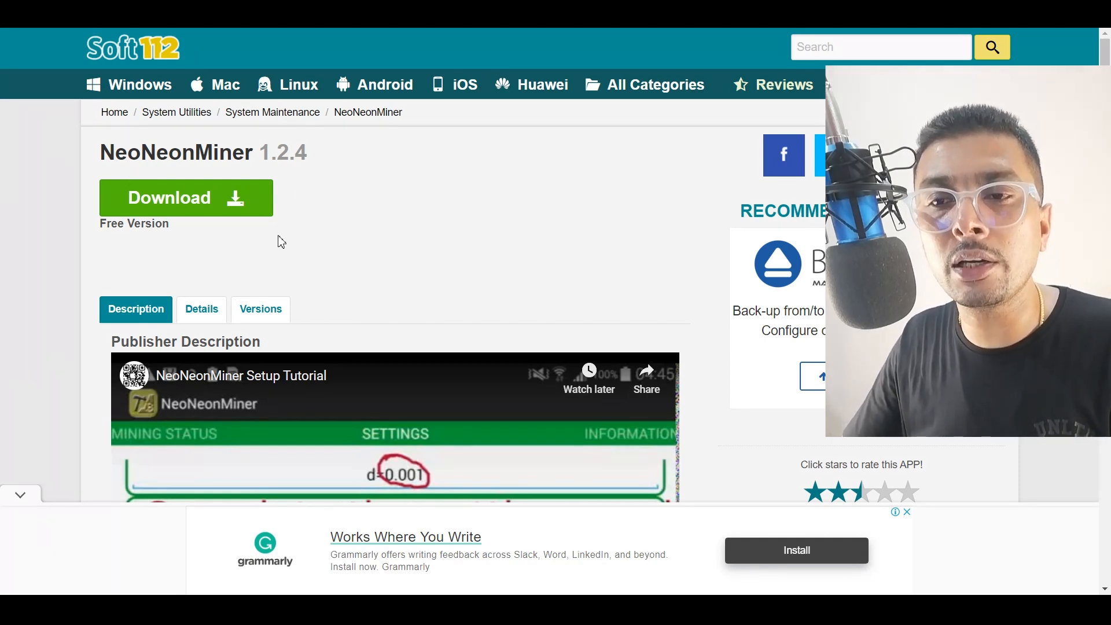
{"action": "mouse_move", "coordinate": [206, 215]}
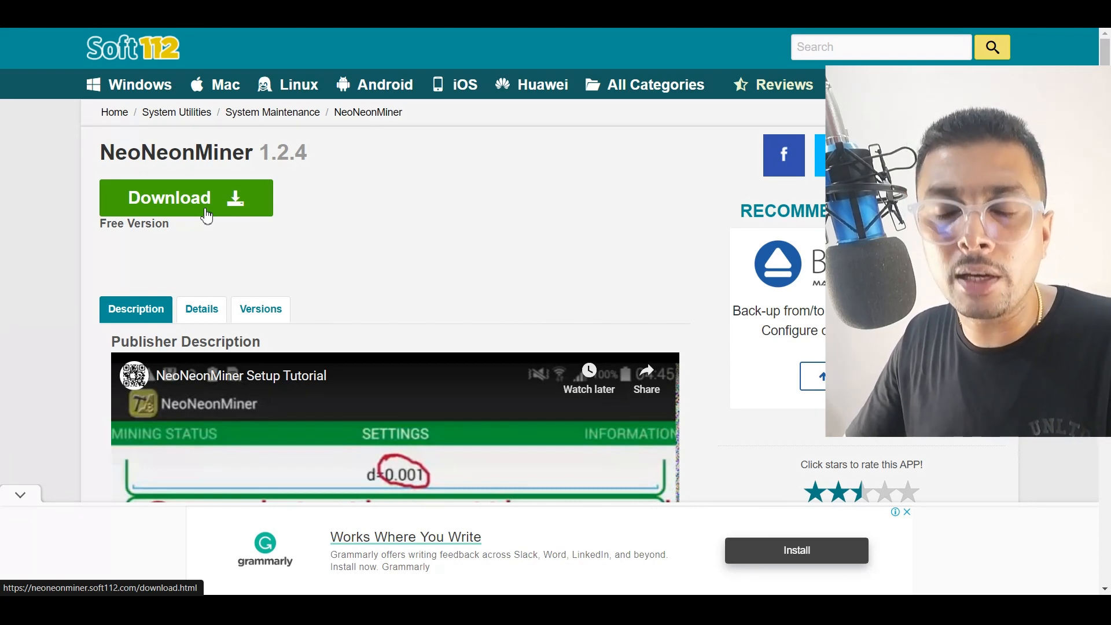
{"action": "scroll", "scroll_direction": "down", "scroll_amount": 3}
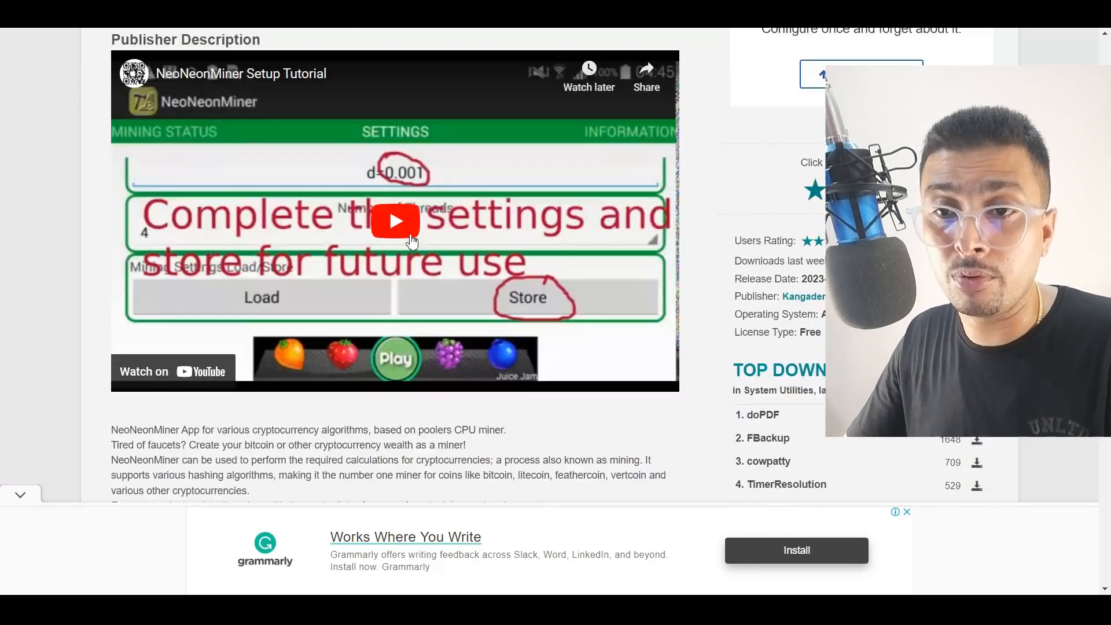
{"action": "scroll", "scroll_direction": "down", "scroll_amount": 3}
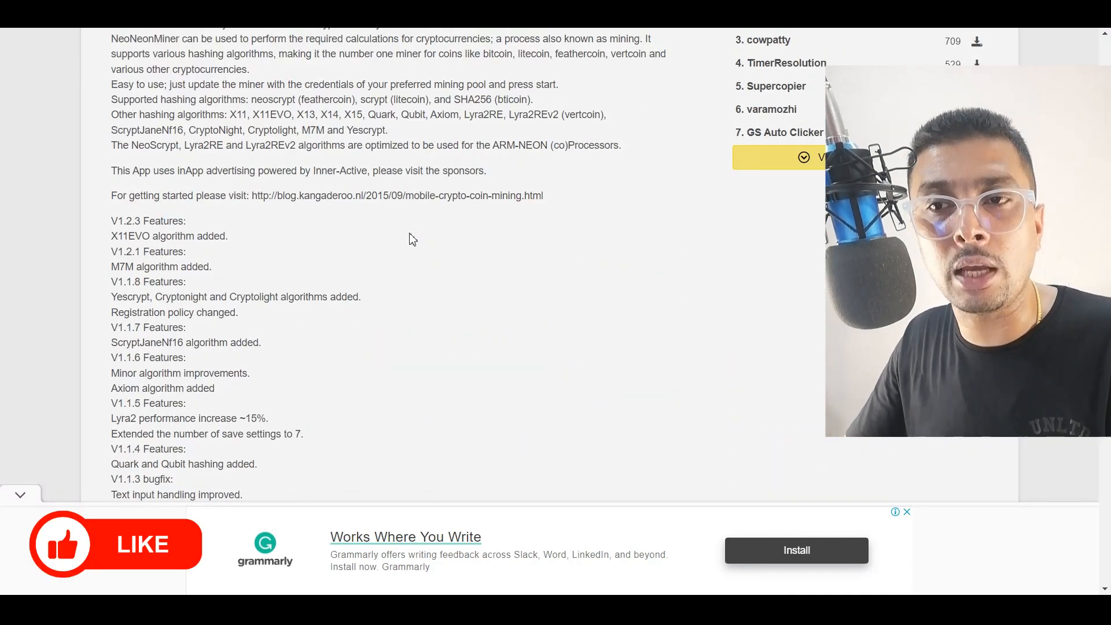